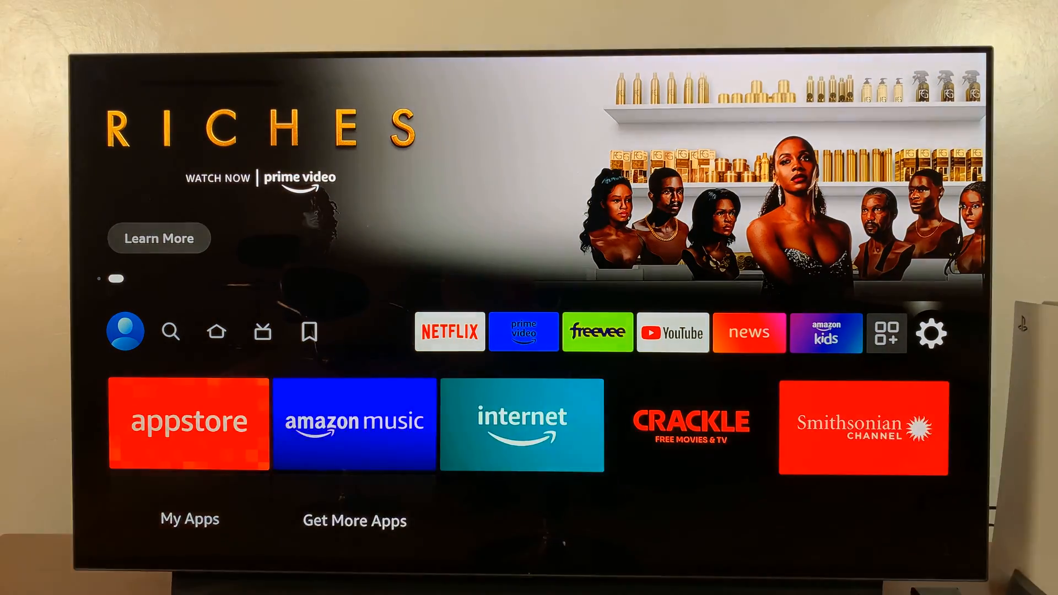
Step: Enter the Fire TV Settings menu via the gear icon on the home screen's top row
{"action": "left_click", "coordinate": [932, 331]}
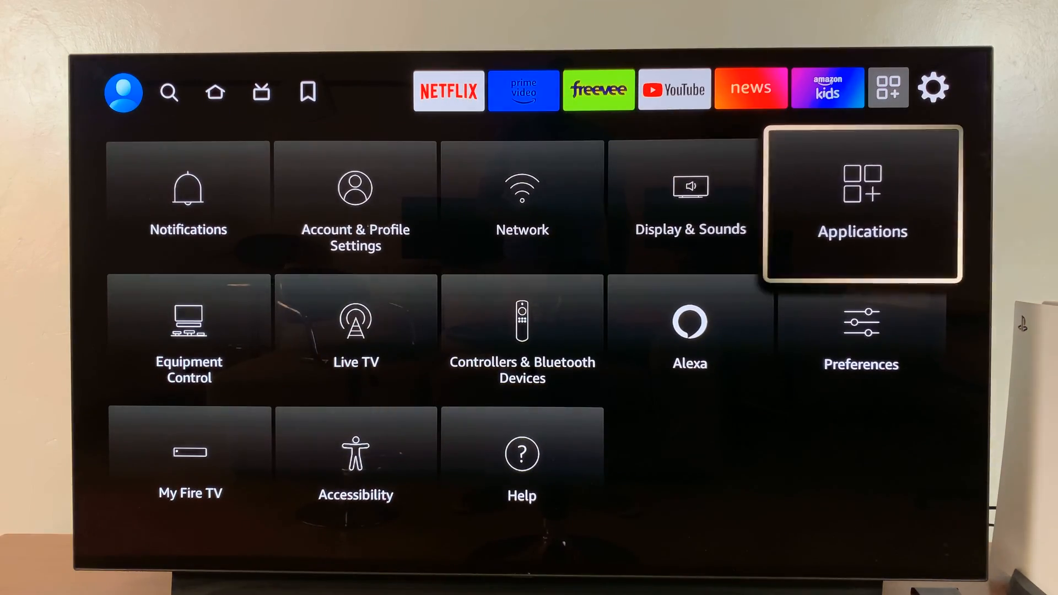
Step: Go into Applications and show the Manage Installed Applications list
{"action": "left_click", "coordinate": [861, 202]}
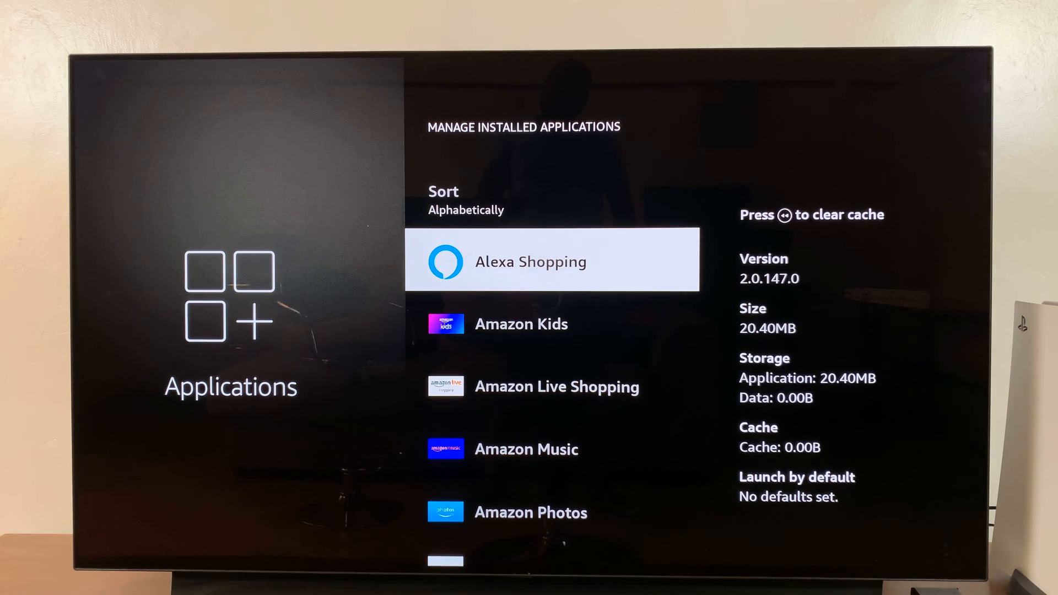
Step: Move down the installed applications list to reach and select LA Deportes
{"action": "scroll", "scroll_direction": "down", "scroll_amount": 3}
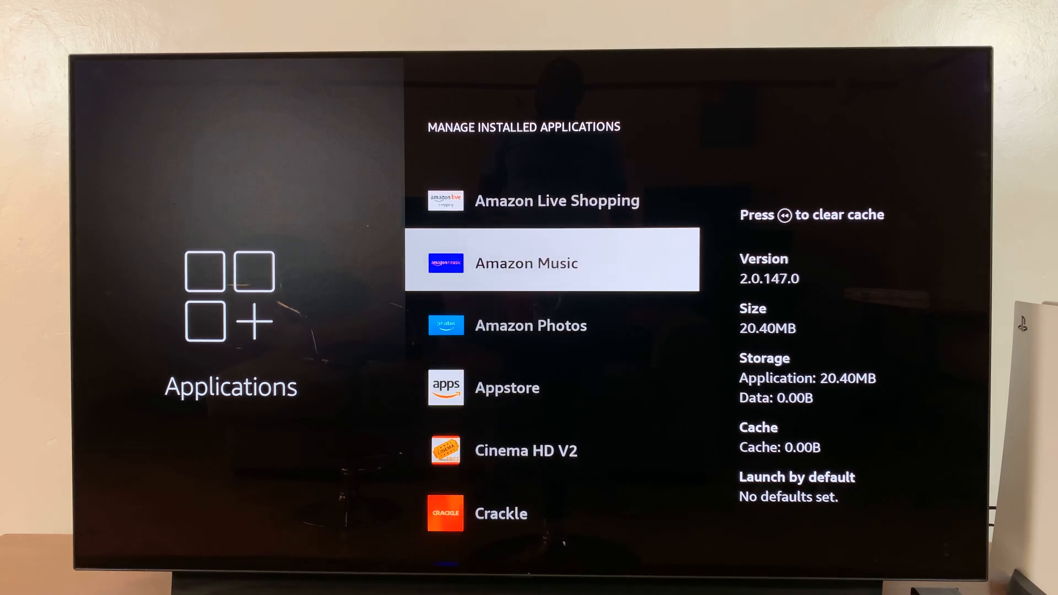
{"action": "scroll", "scroll_direction": "down", "scroll_amount": 3}
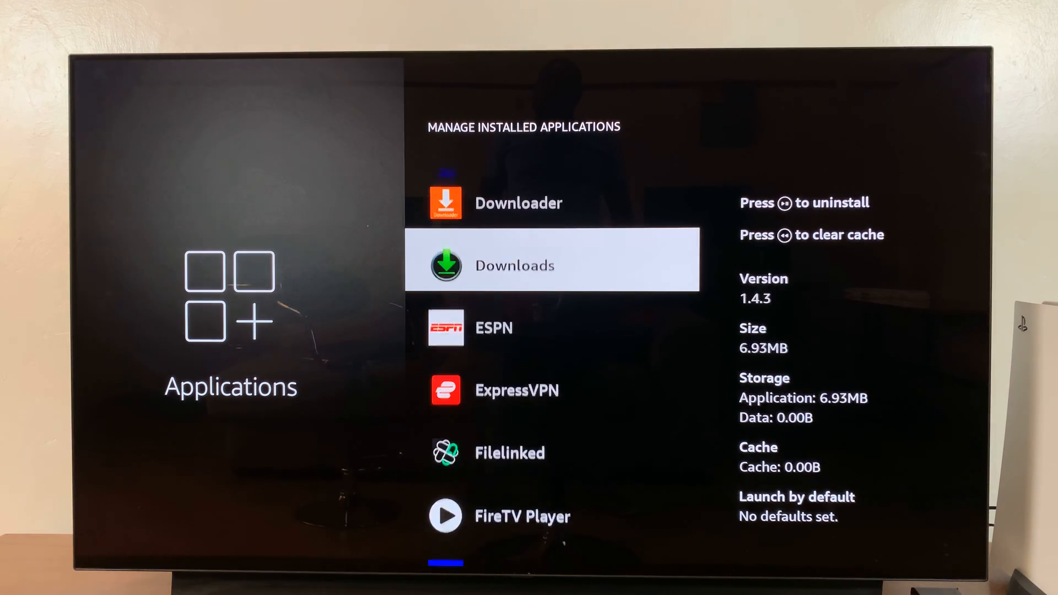
{"action": "scroll", "scroll_direction": "down", "scroll_amount": 3}
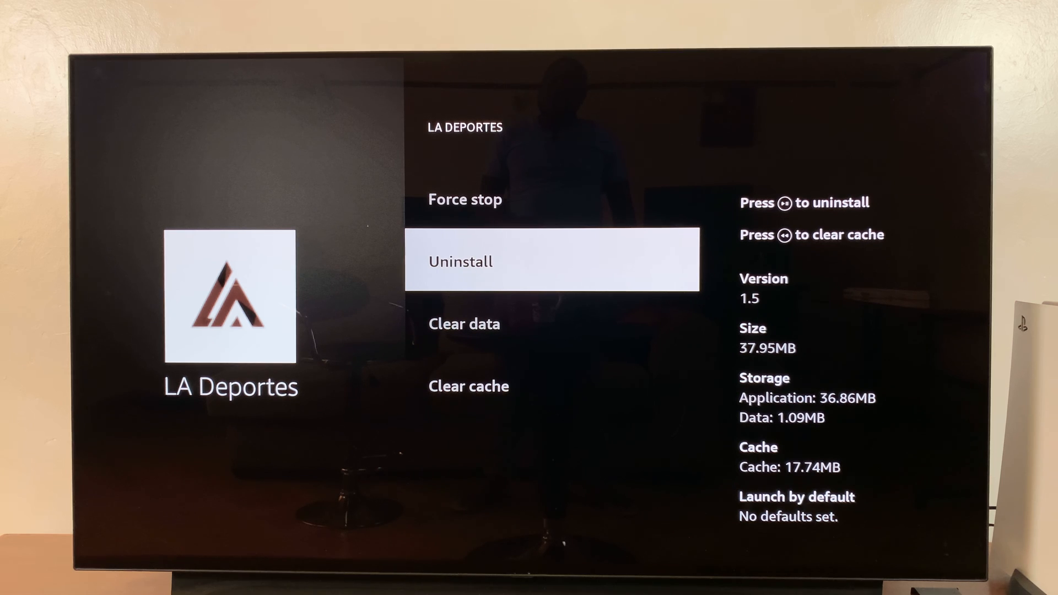
Step: Uninstall LA Deportes, confirming in the 'Uninstall LA Deportes?' dialog
{"action": "left_click", "coordinate": [551, 261]}
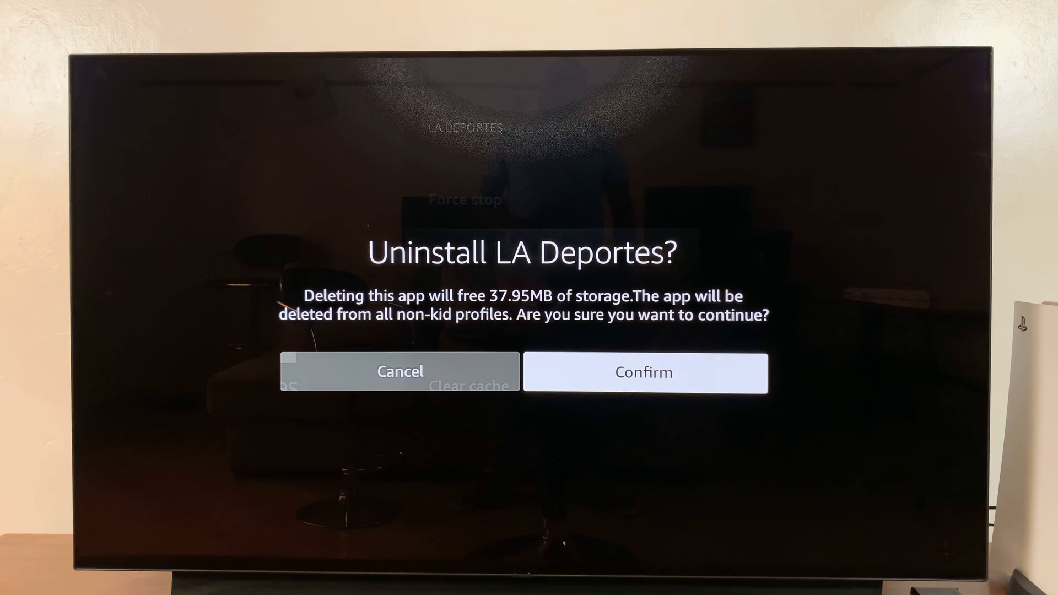
{"action": "left_click", "coordinate": [644, 372]}
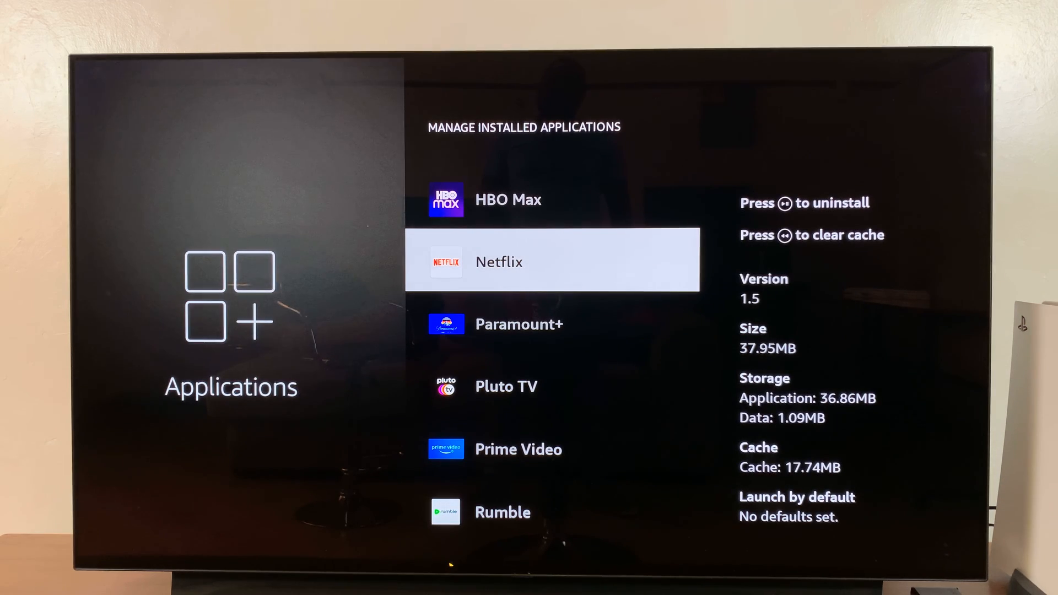
{"action": "scroll", "scroll_direction": "down", "scroll_amount": 3}
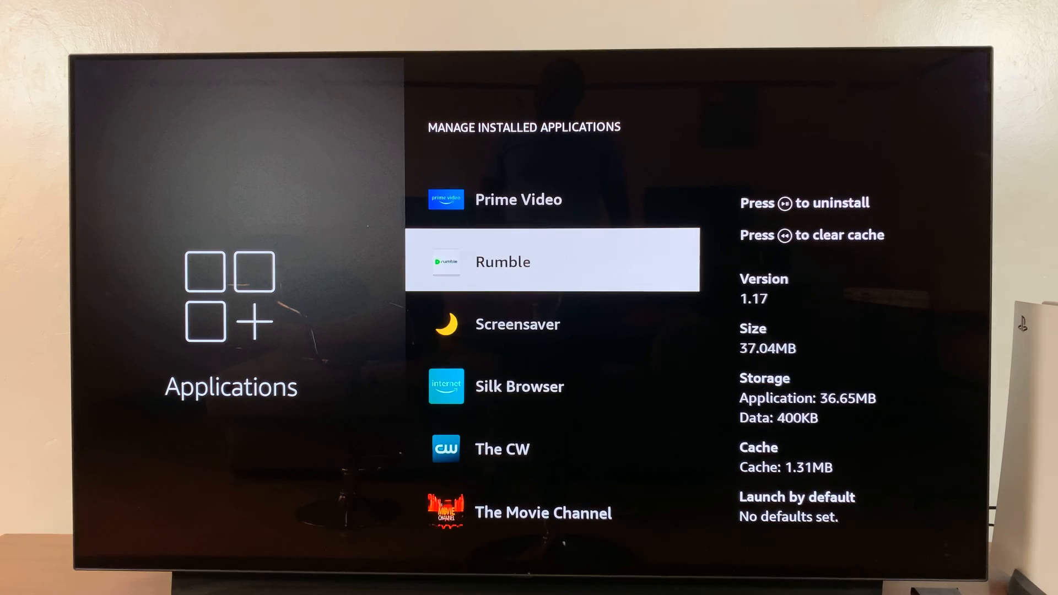
{"action": "scroll", "scroll_direction": "down", "scroll_amount": 3}
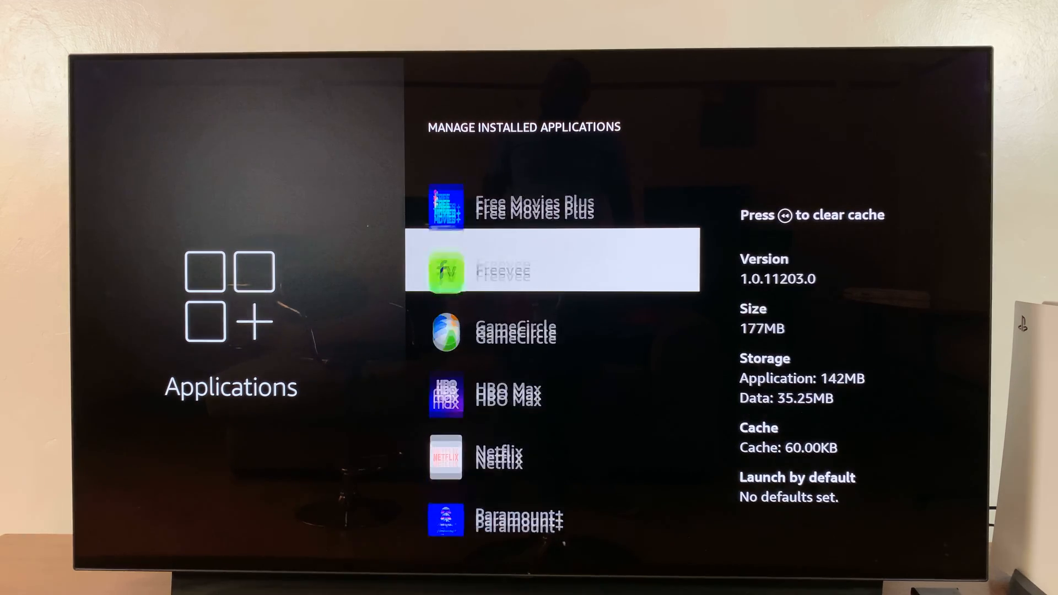
{"action": "scroll", "scroll_direction": "down", "scroll_amount": 3}
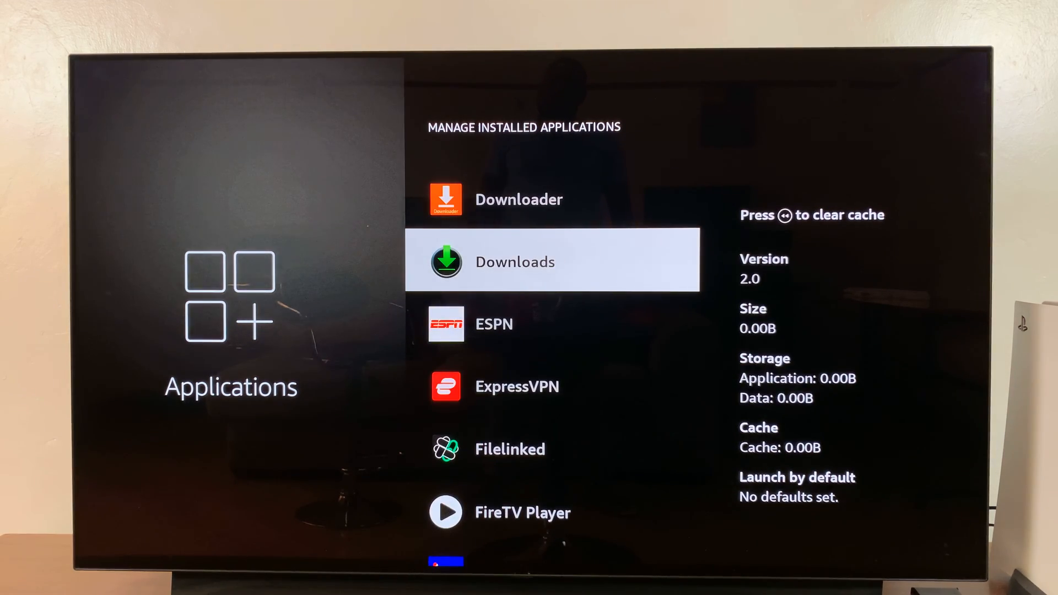